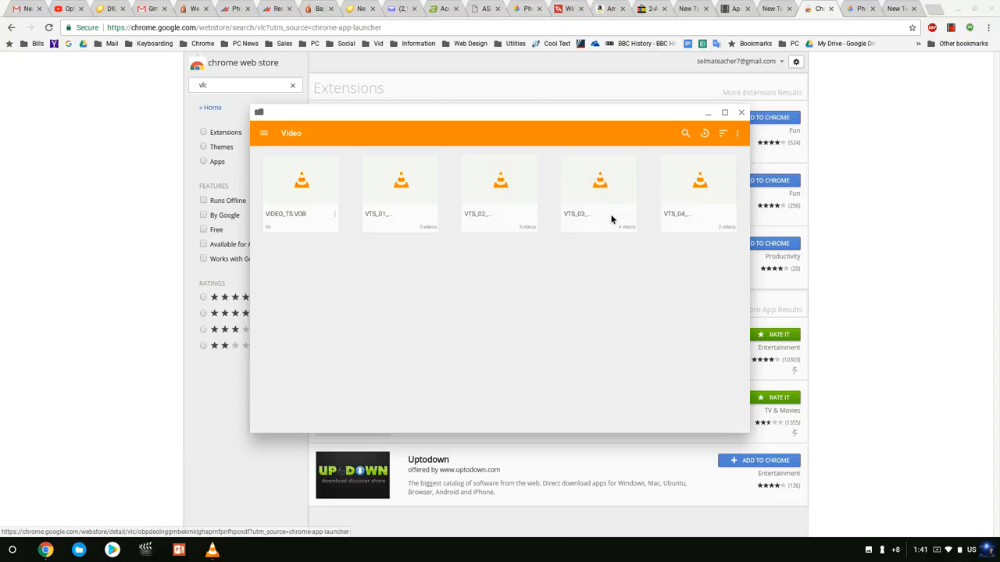
mouse_move(435, 216)
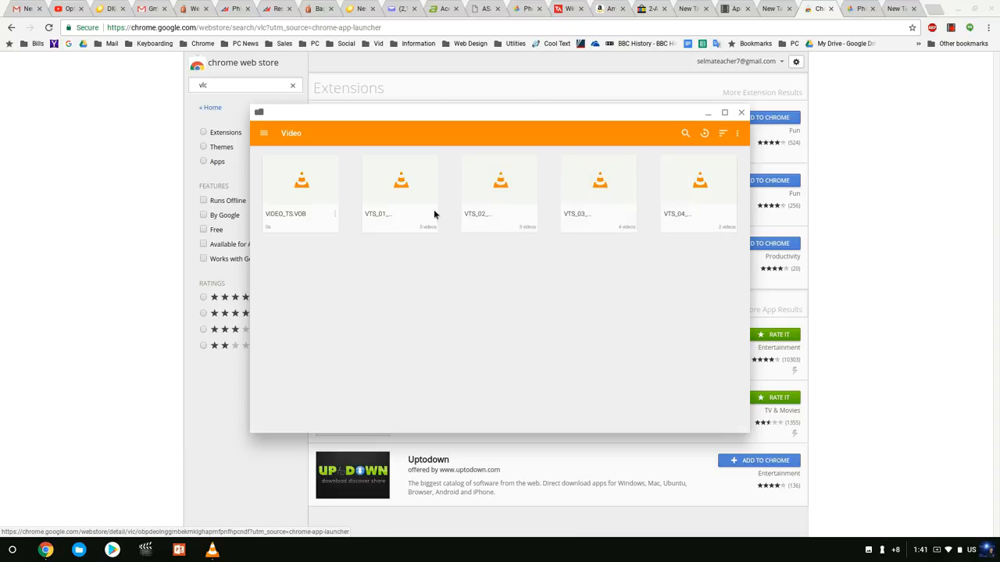
mouse_move(284, 193)
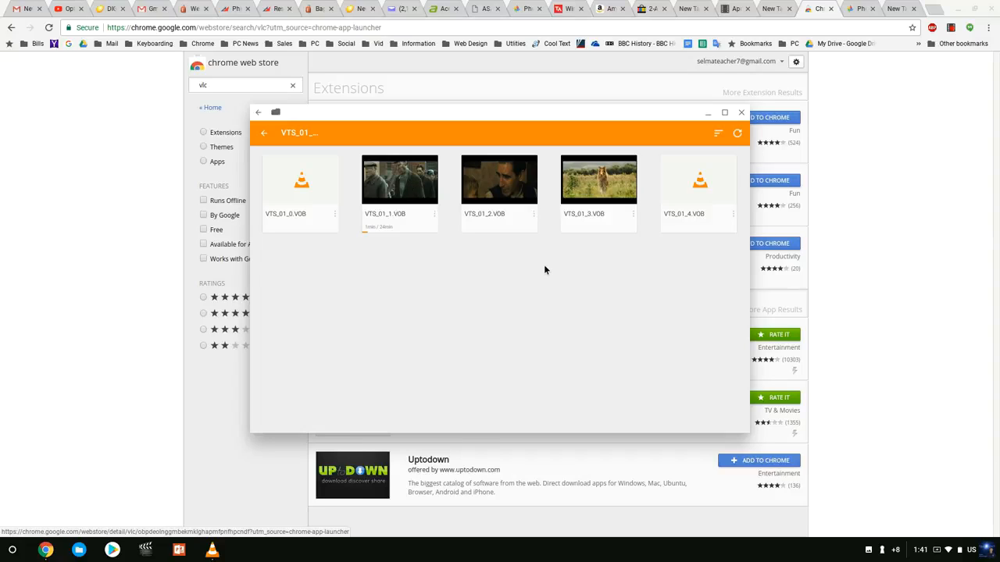
mouse_move(681, 237)
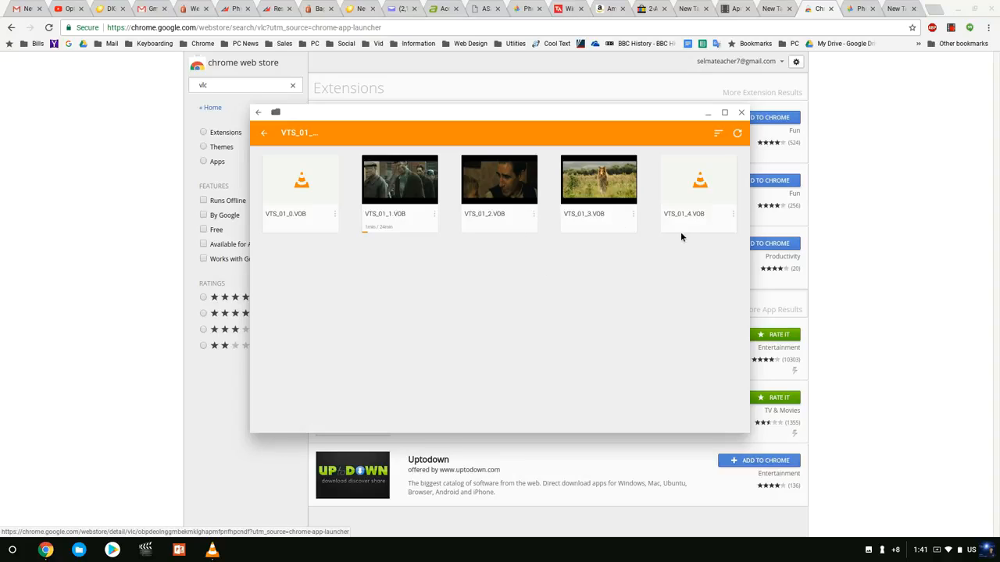
mouse_move(675, 236)
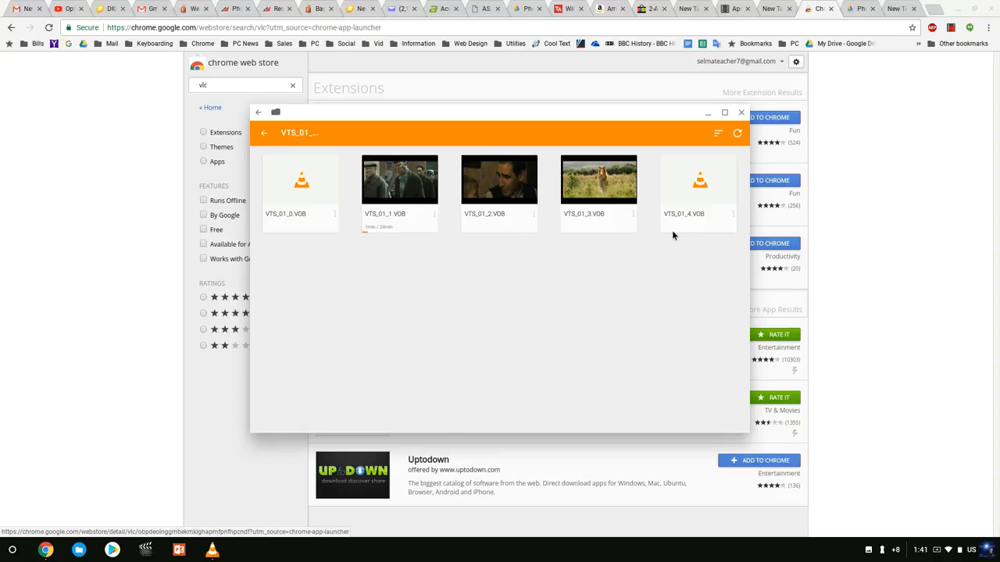
mouse_move(405, 194)
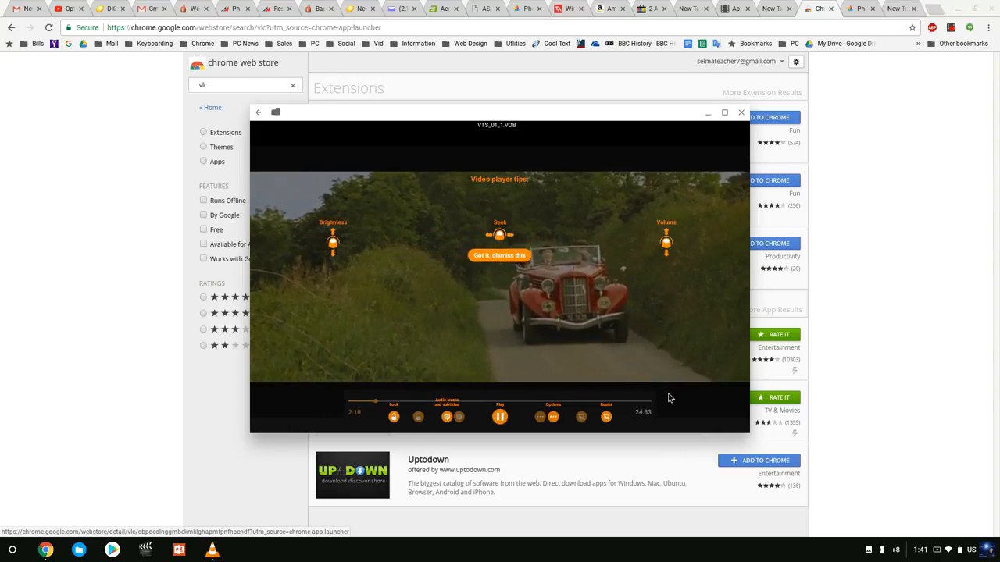
- Dismiss the player tips overlay and close the VLC player window
click(500, 256)
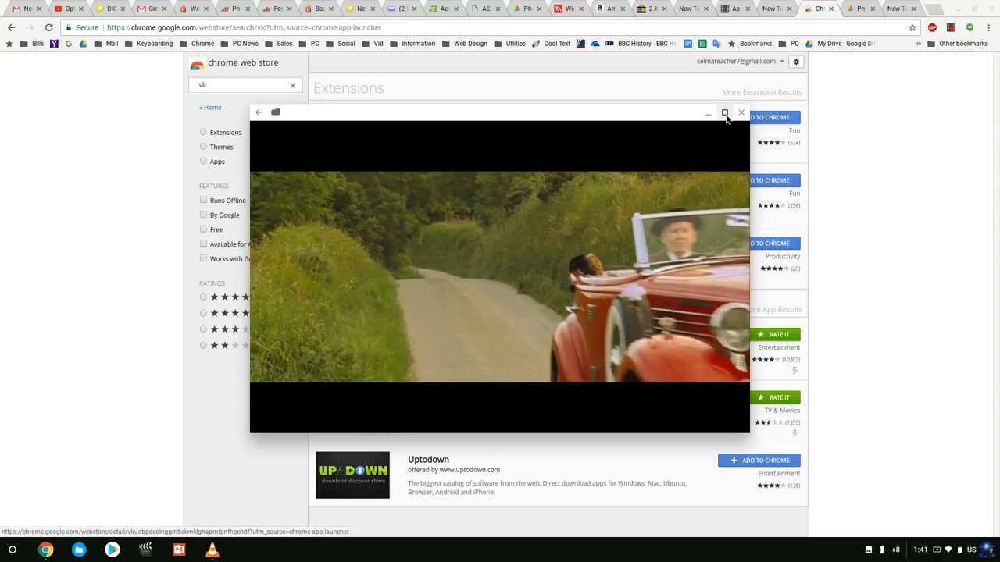
click(725, 113)
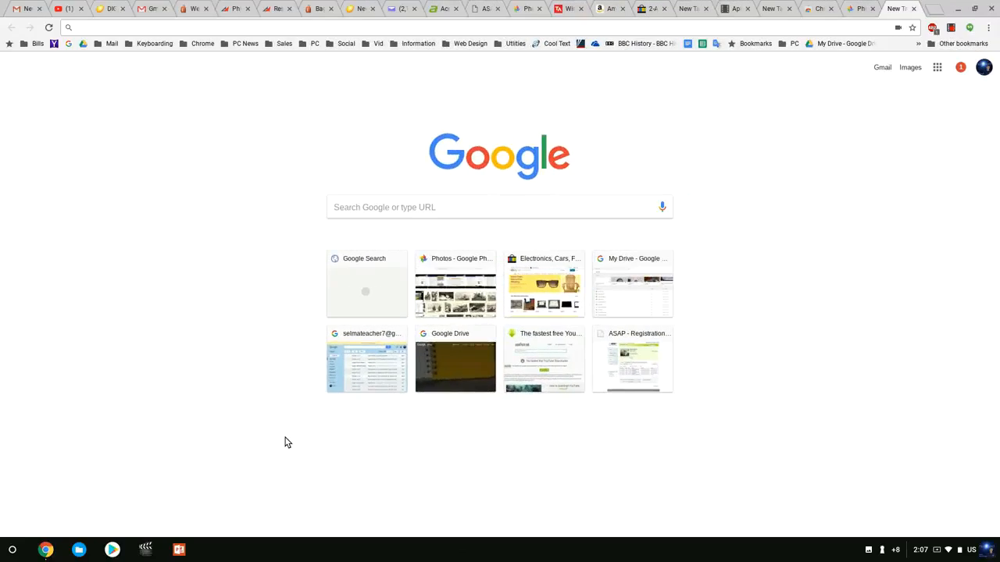
mouse_move(66, 504)
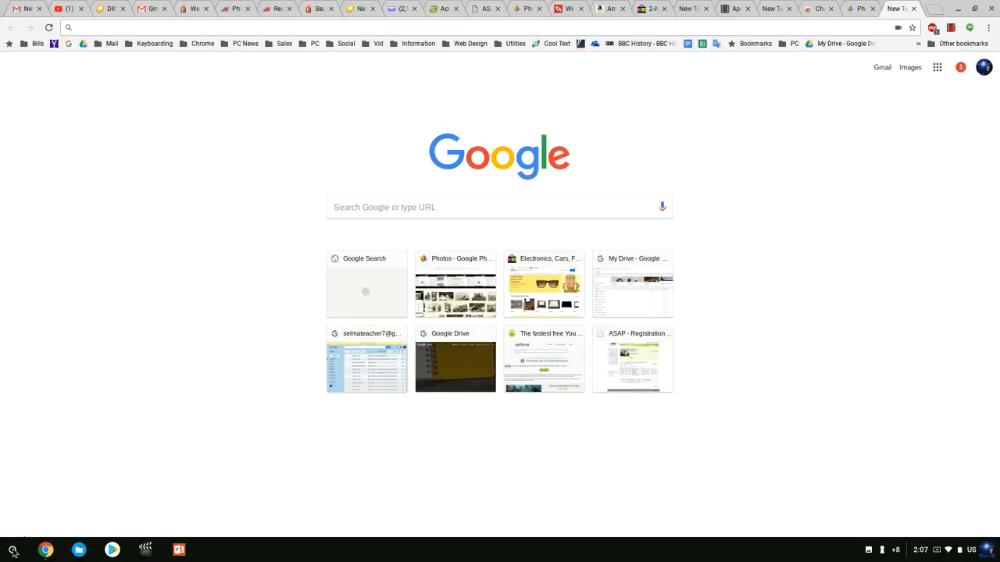
- Start the VLC app again from the Chrome OS launcher
click(13, 550)
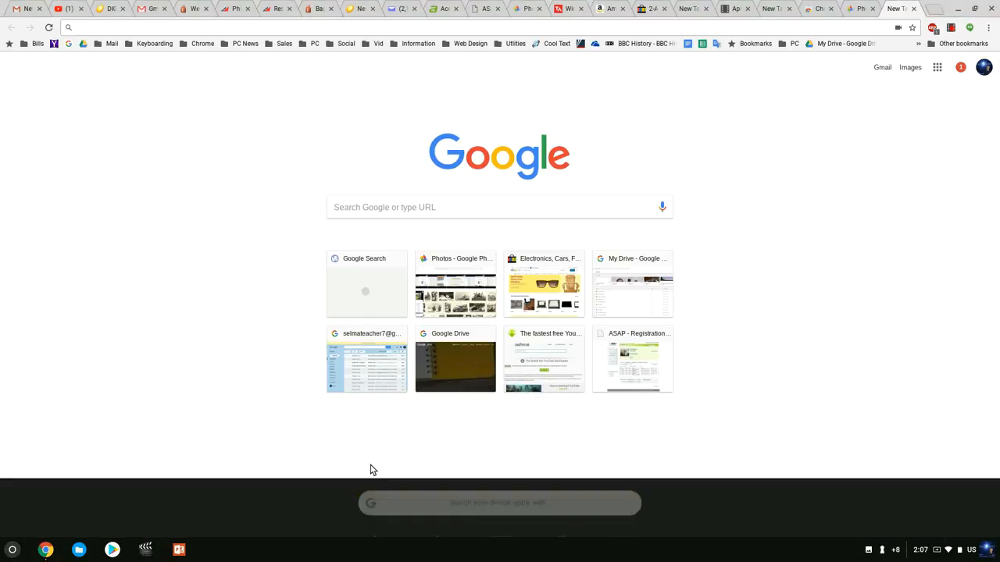
click(212, 549)
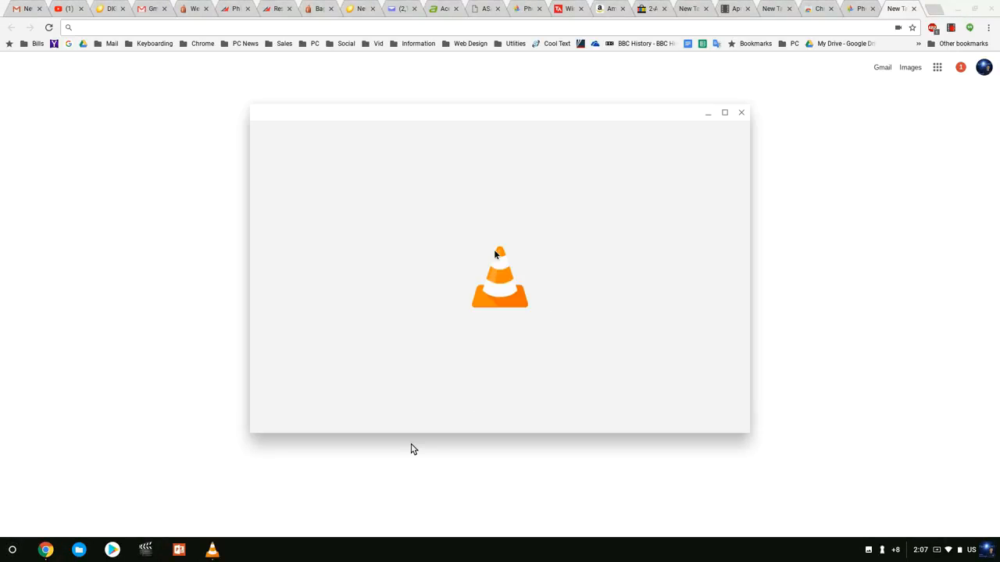
mouse_move(531, 271)
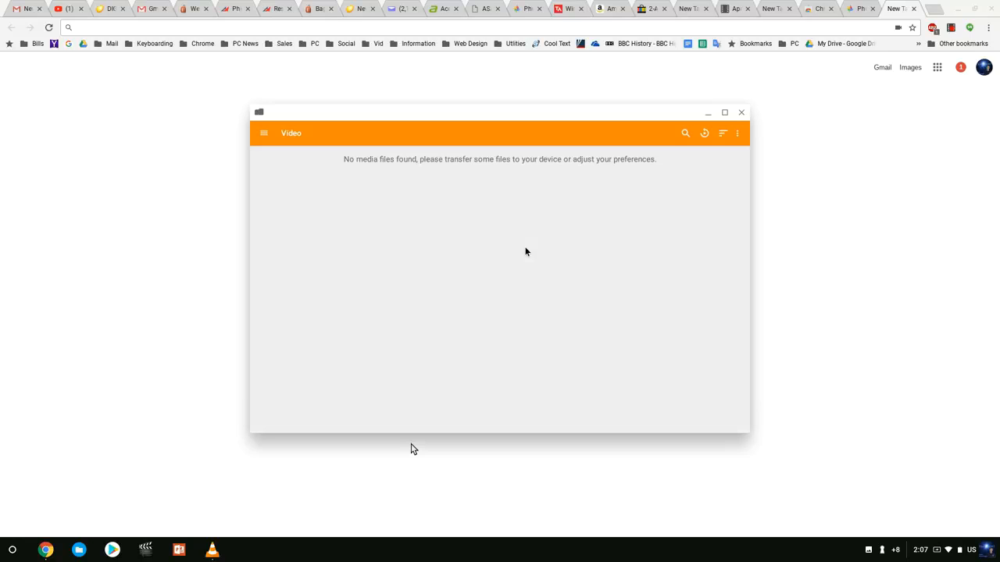
- Bring up the folder picker from VLC's empty Video screen
click(263, 132)
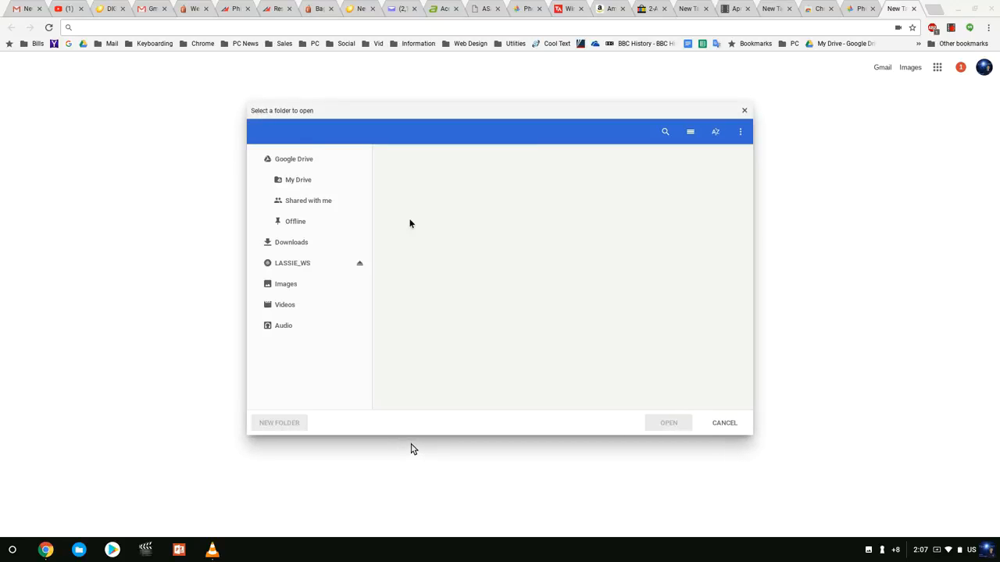
- Choose the LASSIE_WS disc's VIDEO_TS folder so VLC lists VIDEO_TS.VOB and VTS_01–VTS_04
click(292, 262)
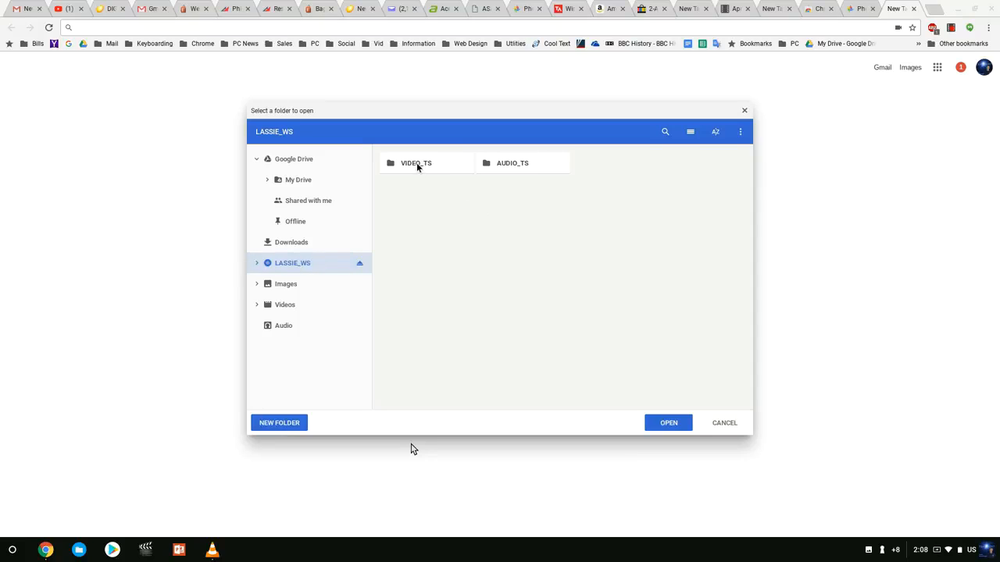
double_click(416, 163)
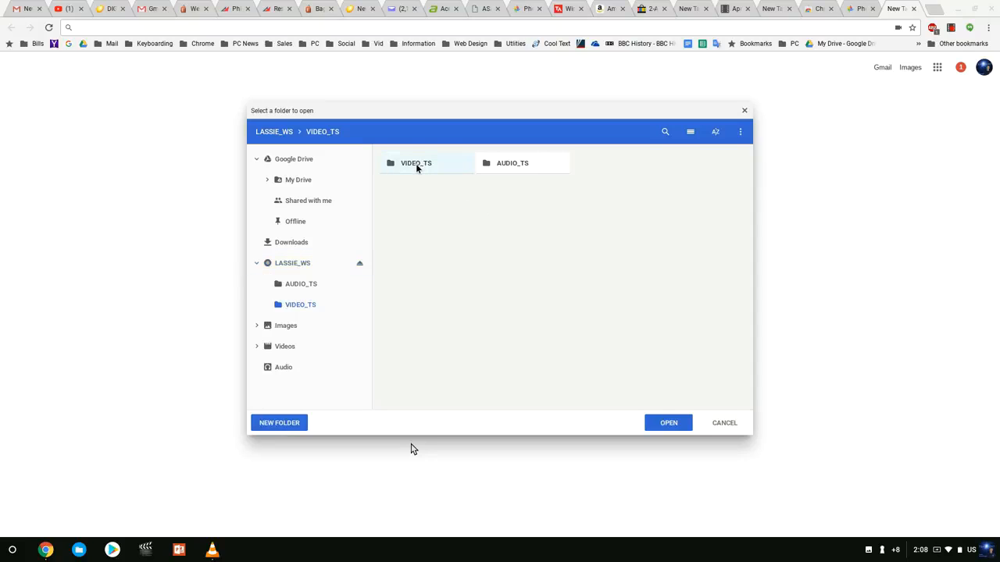
double_click(415, 163)
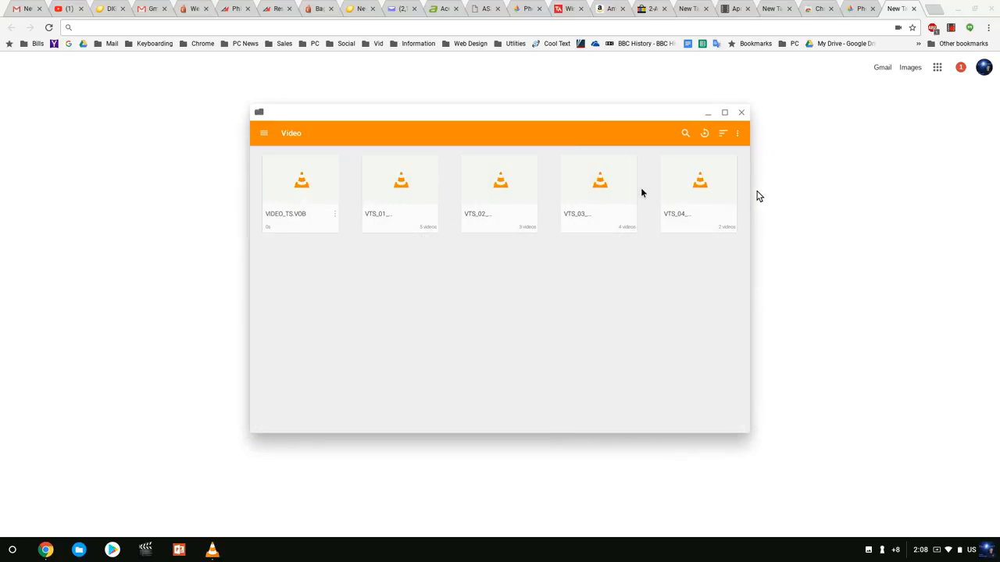
mouse_move(513, 193)
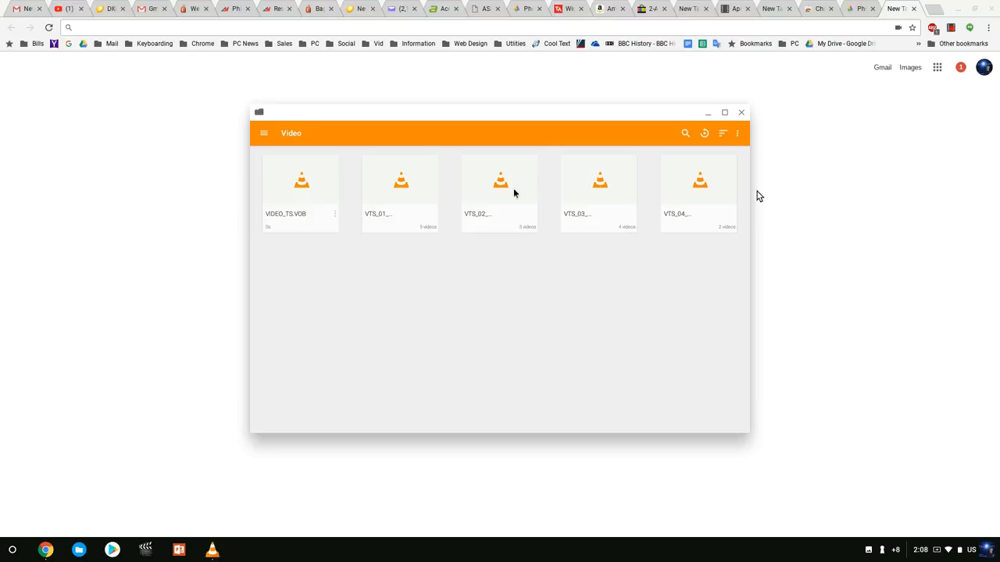
mouse_move(309, 198)
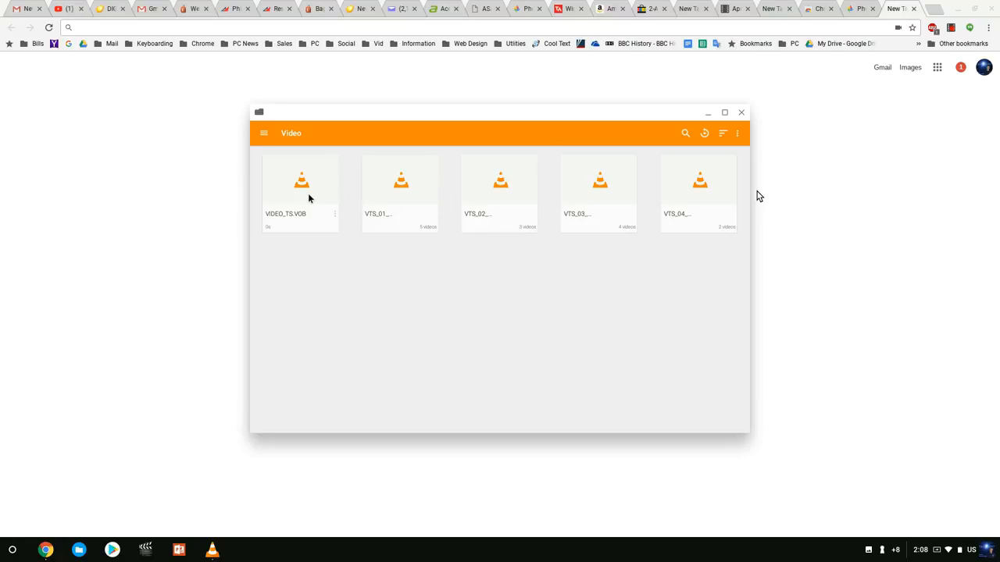
mouse_move(412, 197)
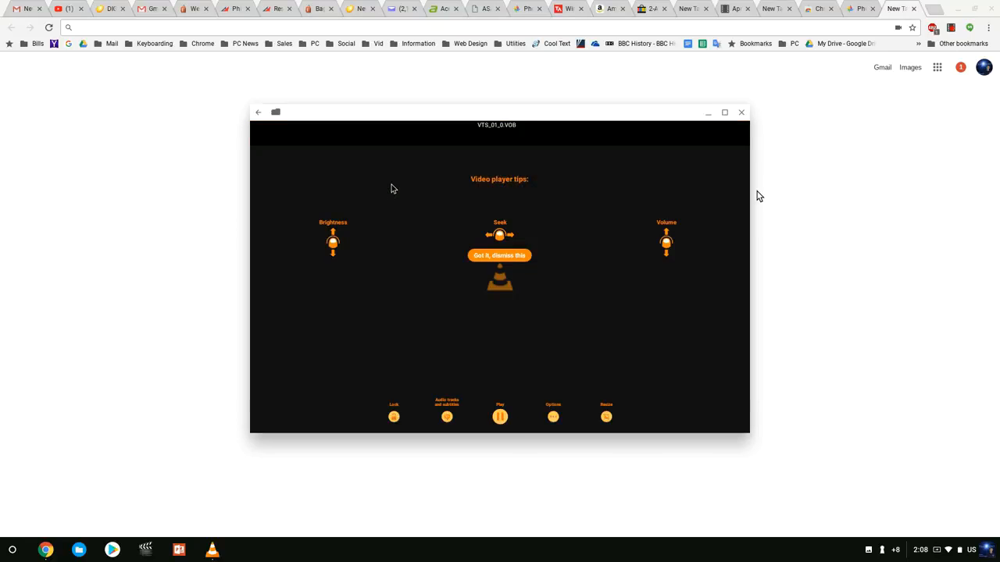
- Dismiss the player tips so the VTS_01_0.VOB Lassie segment plays
click(500, 257)
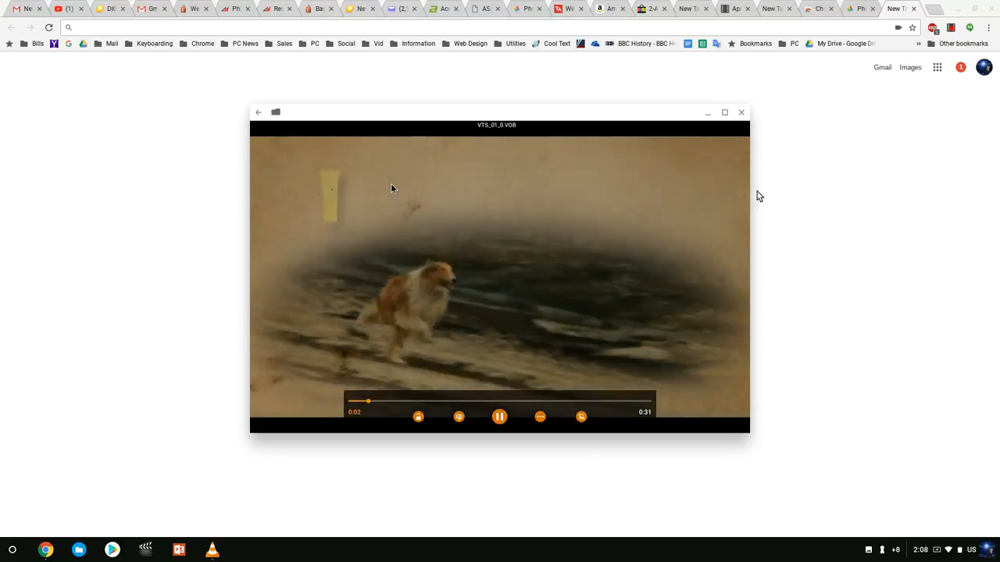